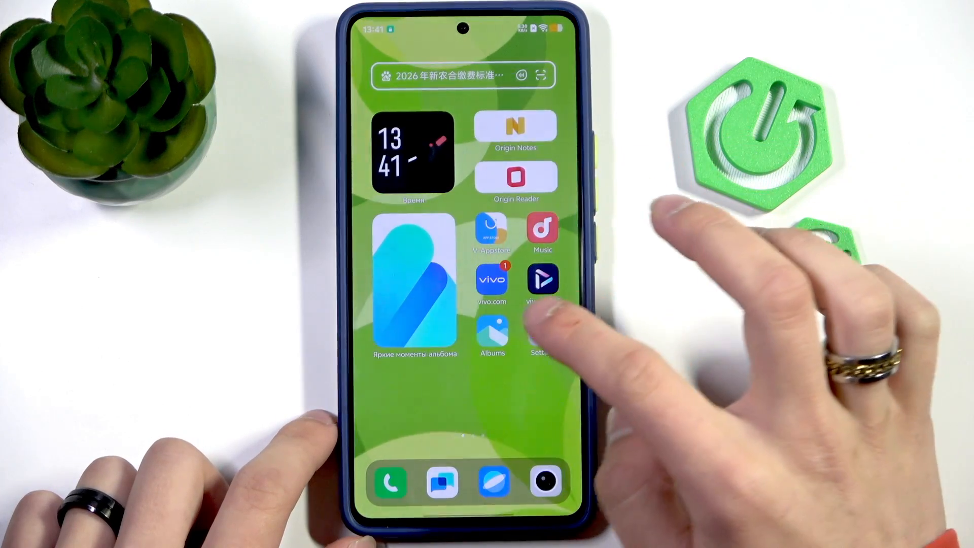
Step: Open Battery health and charging in Settings and switch on the always-on charging display
{"action": "left_click", "coordinate": [539, 335]}
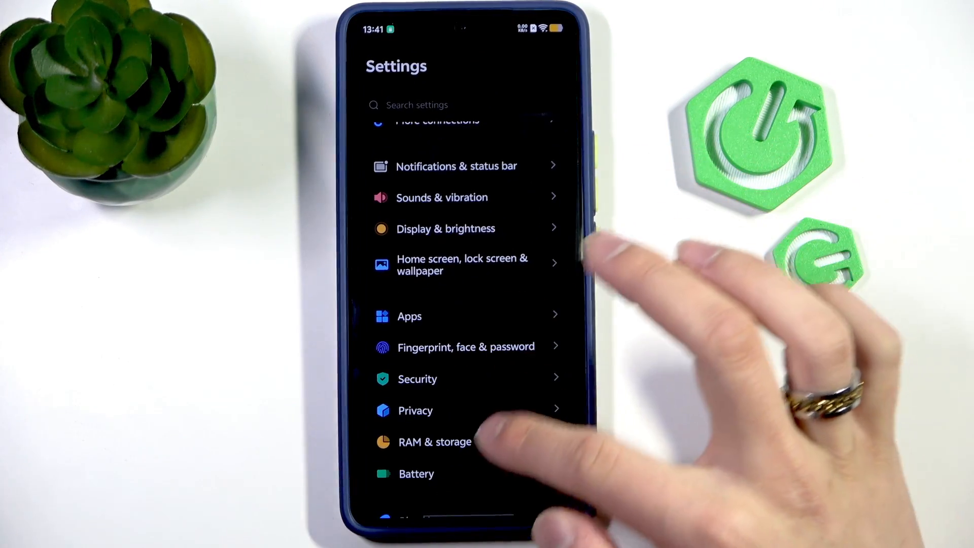
{"action": "left_click", "coordinate": [416, 473]}
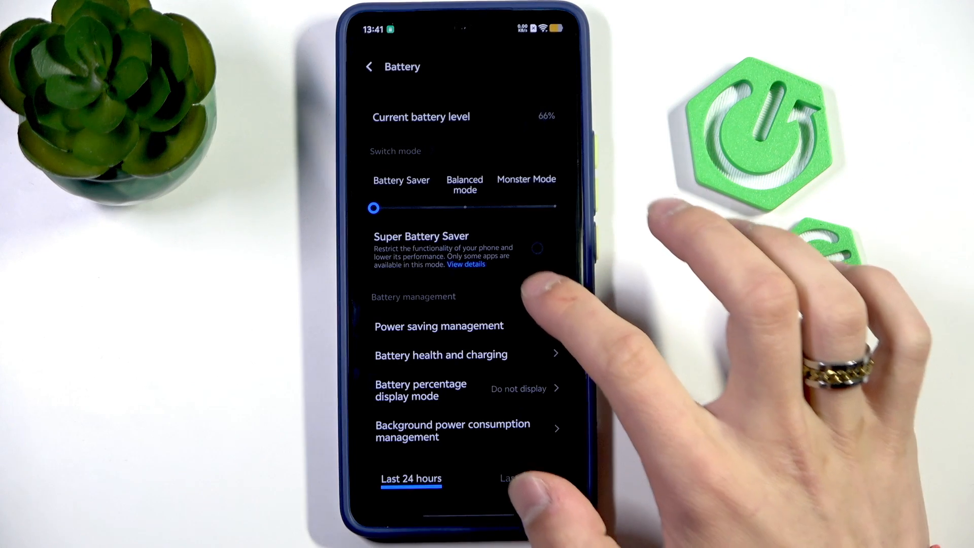
{"action": "left_click", "coordinate": [440, 355]}
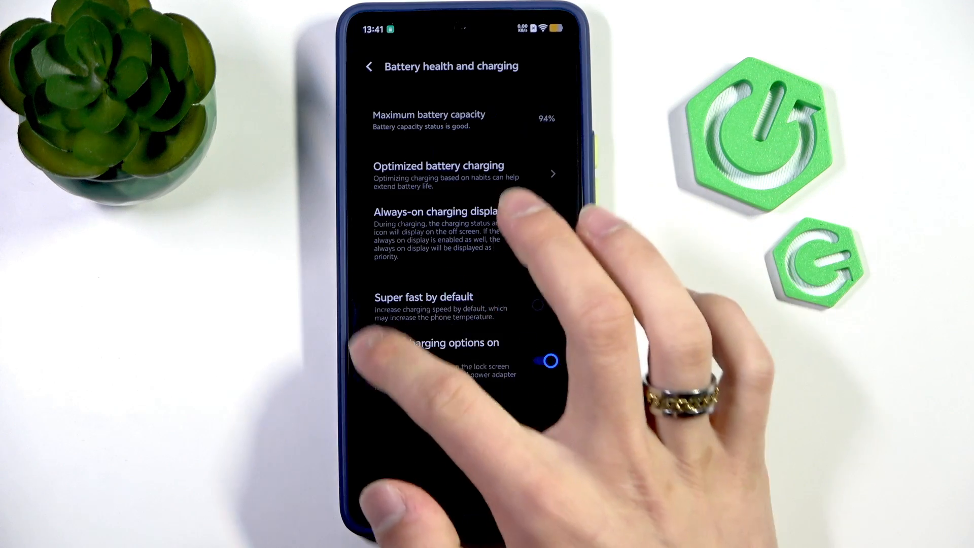
{"action": "left_click", "coordinate": [546, 232]}
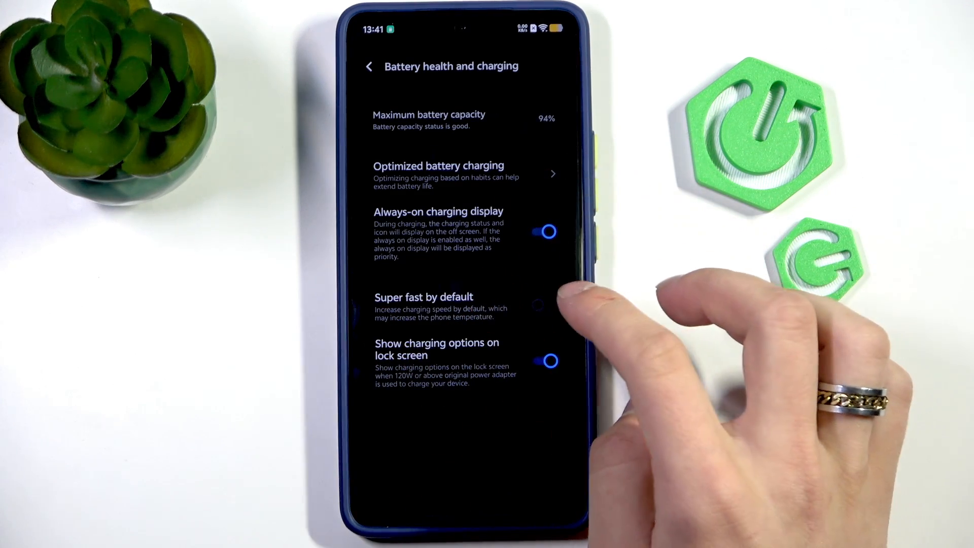
{"action": "left_click", "coordinate": [546, 304]}
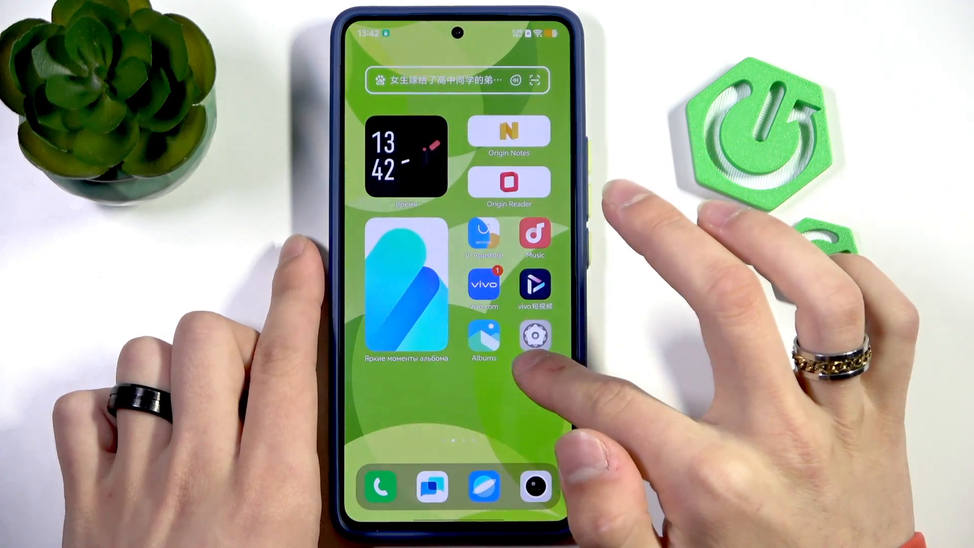
Step: Search Settings for 'update' and open the Mood Cube Check for updates result
{"action": "left_click", "coordinate": [535, 338]}
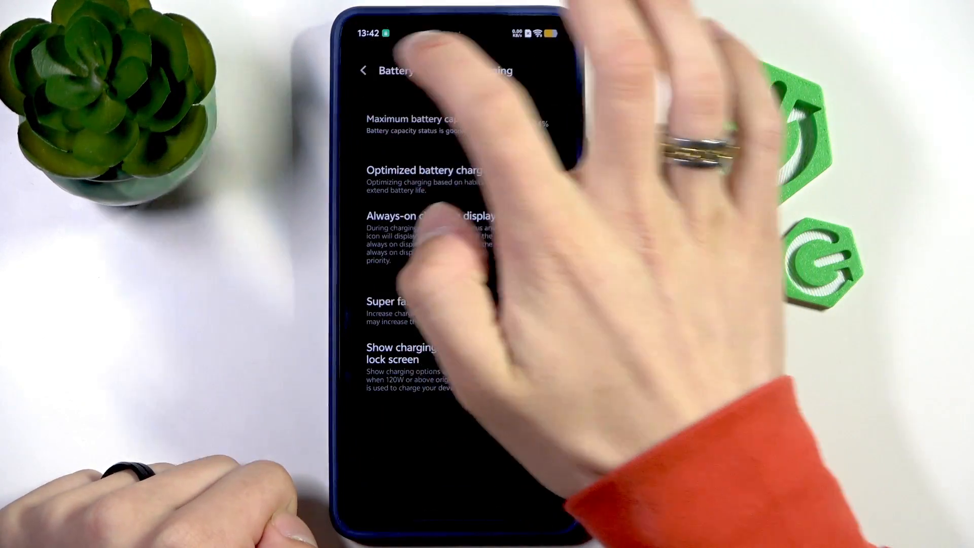
{"action": "left_click", "coordinate": [410, 65]}
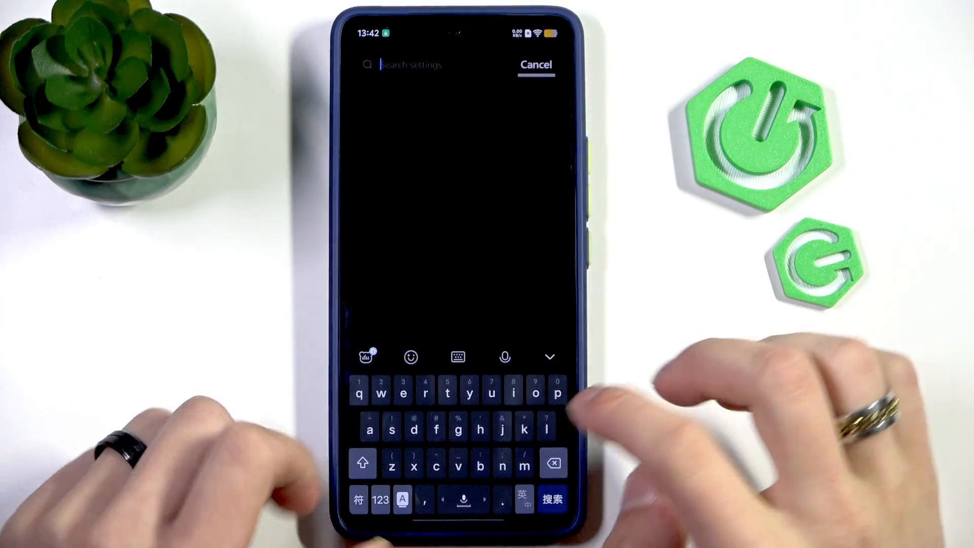
{"action": "type", "text": "update"}
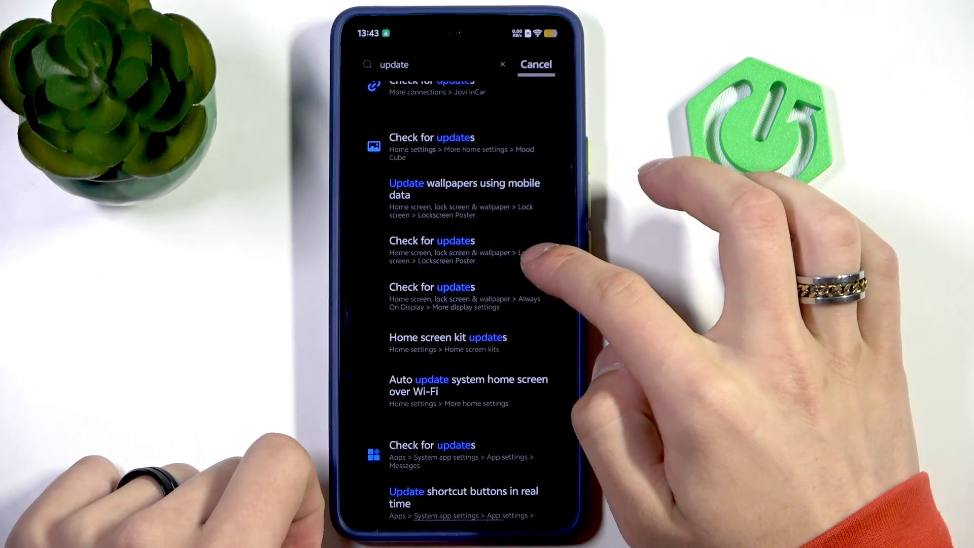
{"action": "scroll", "scroll_direction": "down", "scroll_amount": 3}
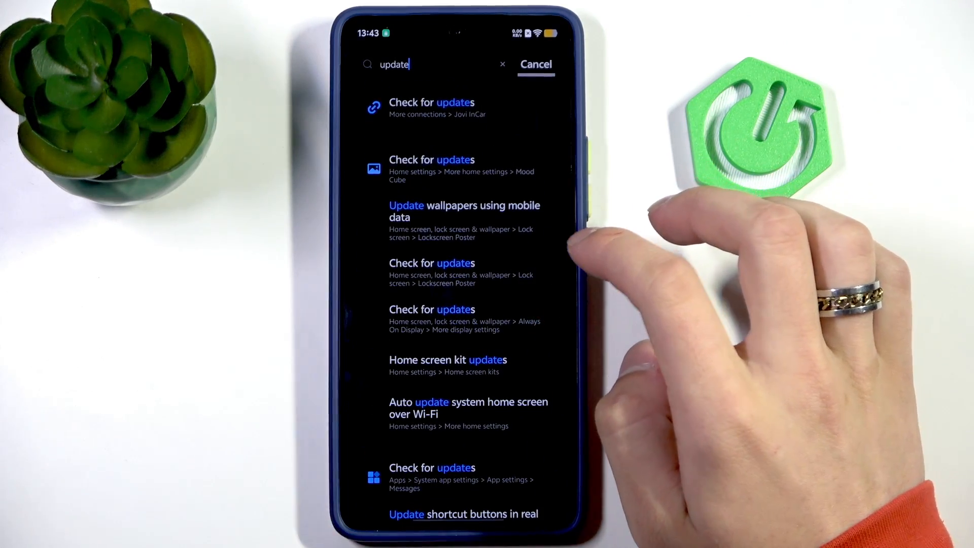
{"action": "left_click", "coordinate": [432, 168]}
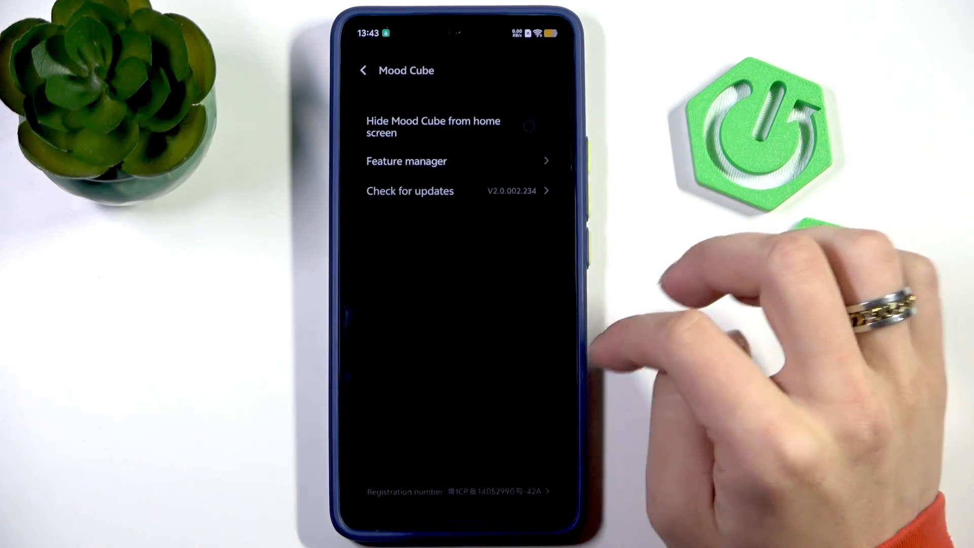
{"action": "type", "text": "update"}
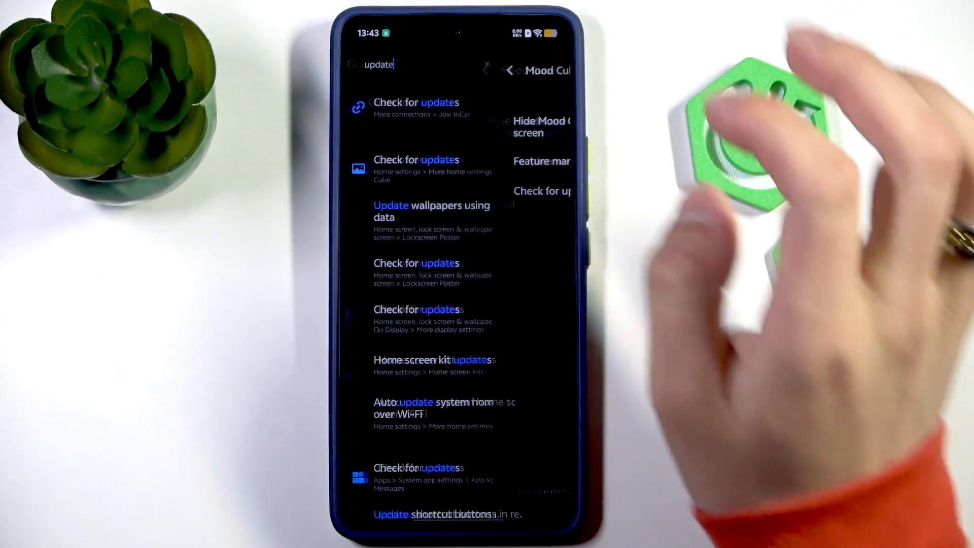